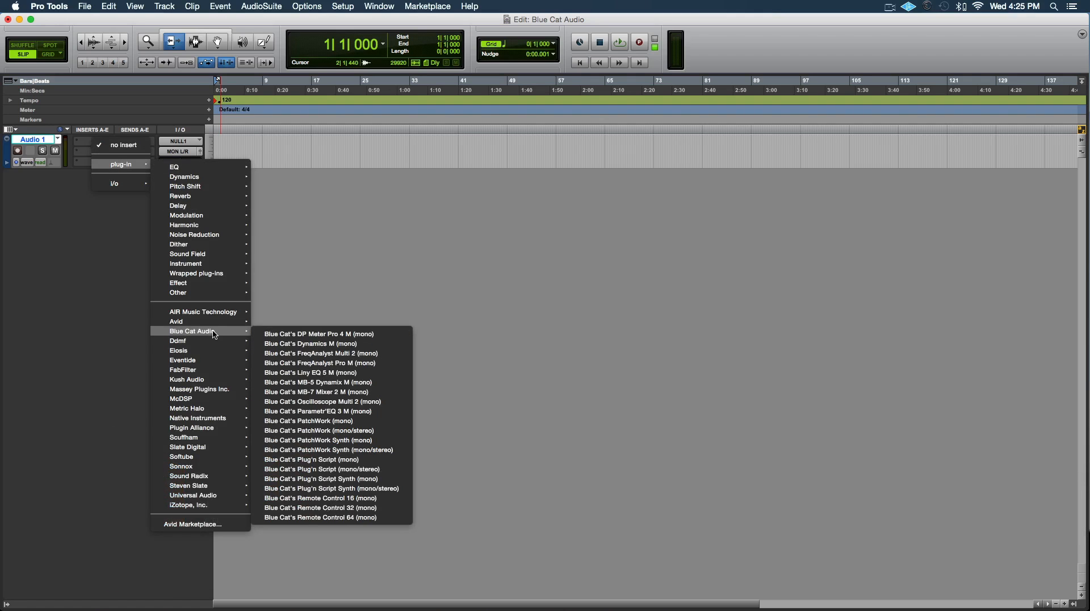
{"action": "mouse_move", "coordinate": [320, 420]}
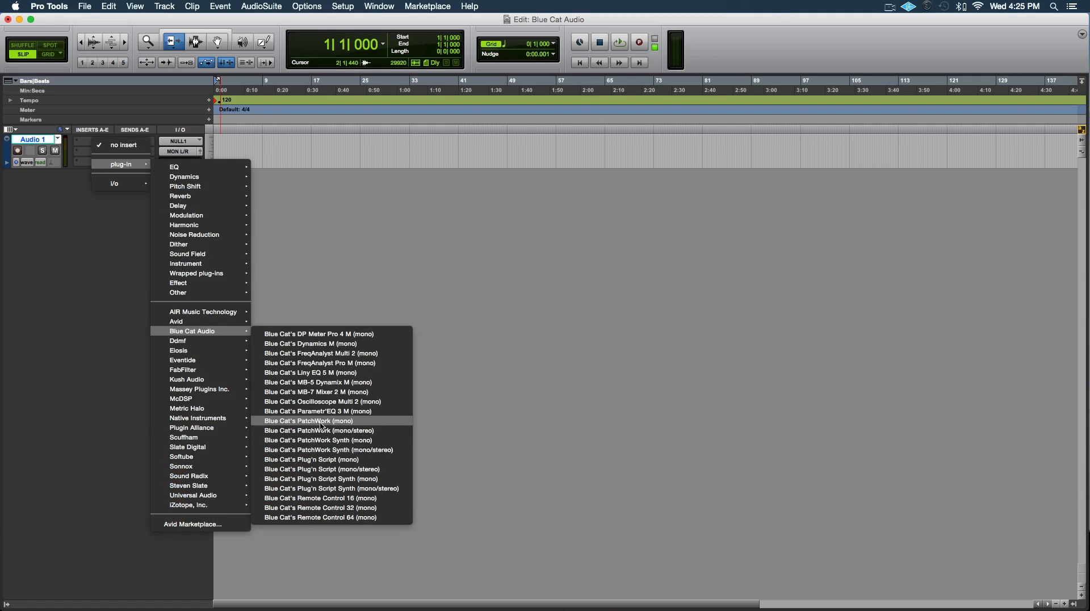
Insert Blue Cat's PatchWork (mono) on an empty insert slot of Audio 1
{"action": "left_click", "coordinate": [309, 420]}
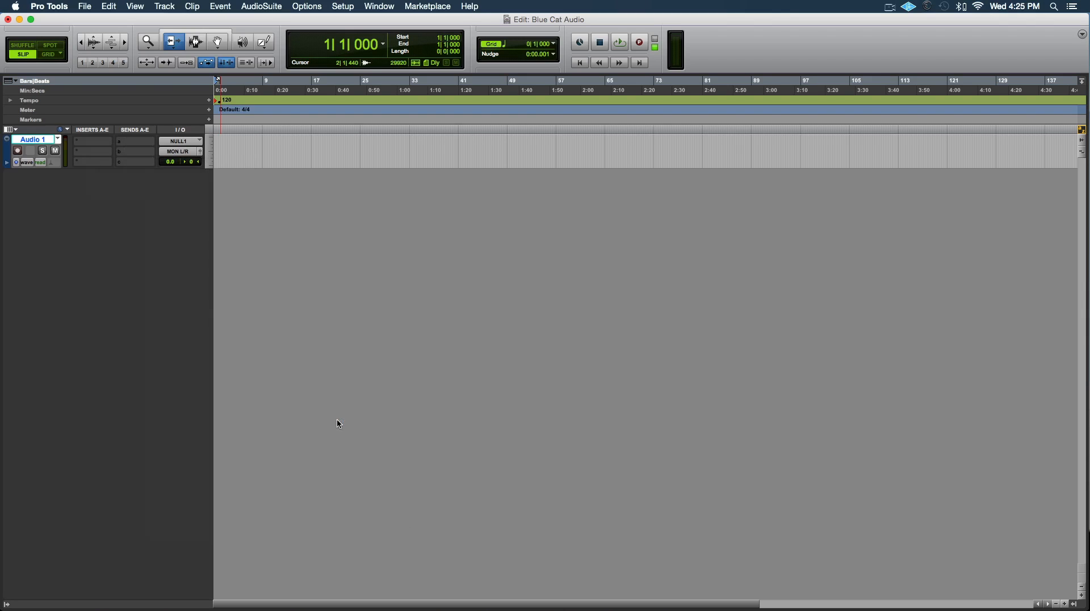
Bring up the PatchWork editor window from the BCPatchWk insert on Audio 1
{"action": "left_click", "coordinate": [91, 141]}
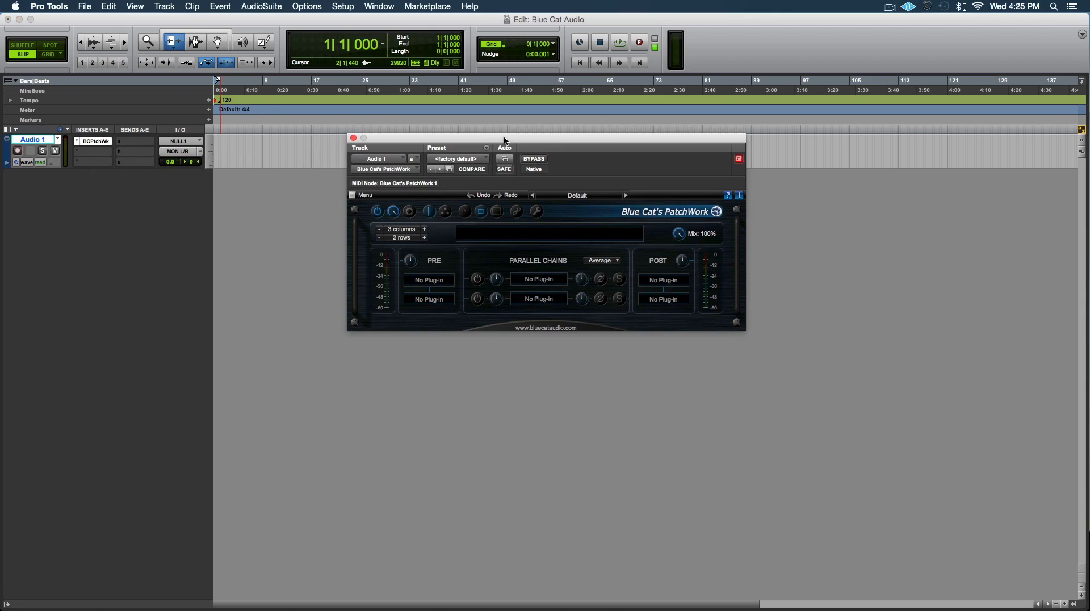
{"action": "mouse_move", "coordinate": [605, 219]}
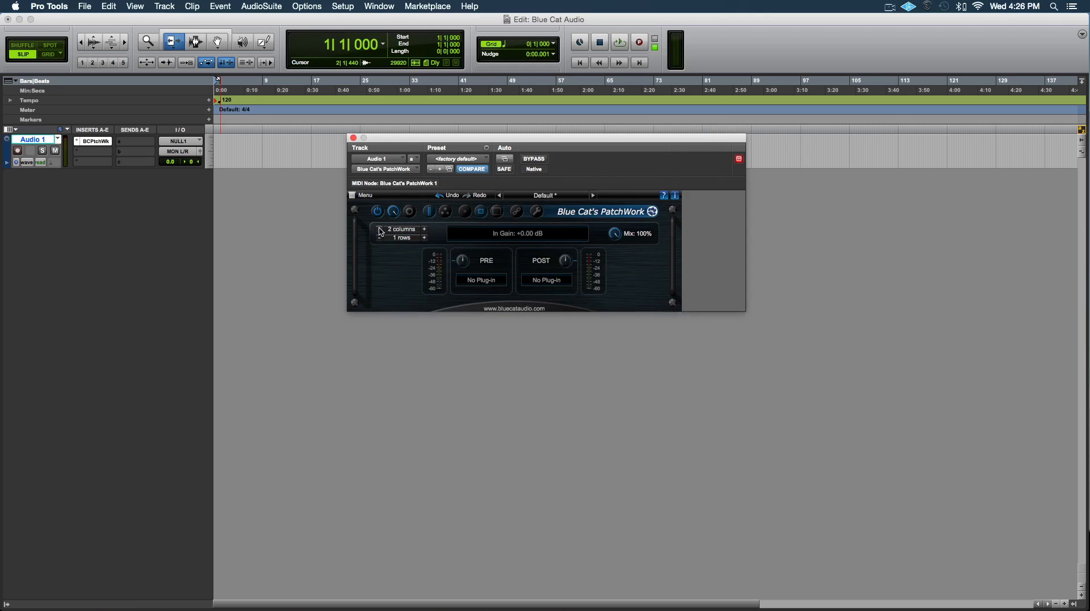
Explore a larger columns/rows grid, keep Average summing, and nudge the Mix knob slightly lower
{"action": "left_click", "coordinate": [379, 229]}
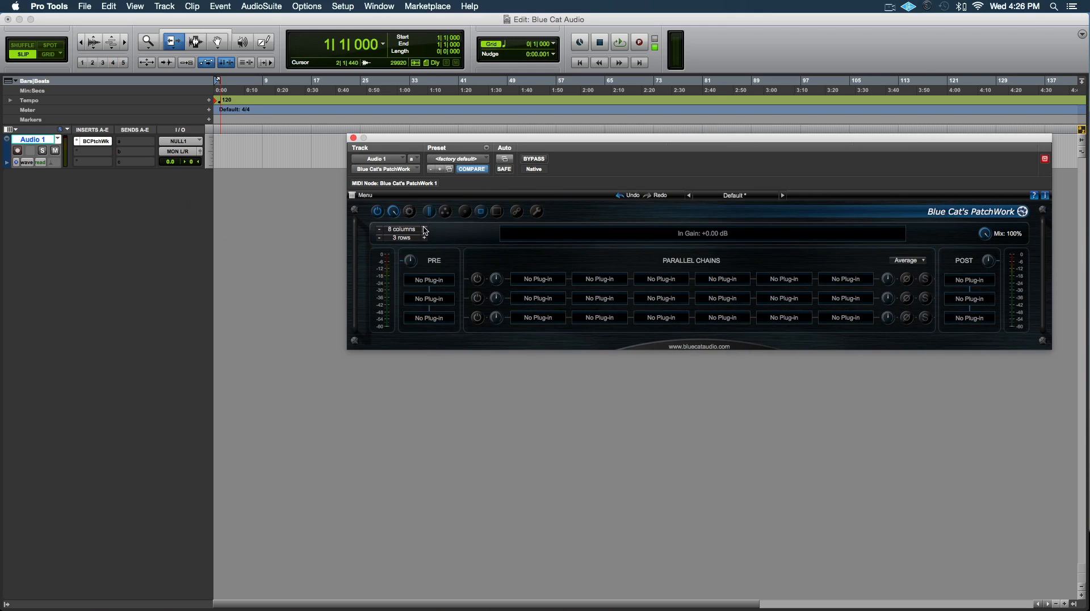
{"action": "left_click", "coordinate": [423, 241]}
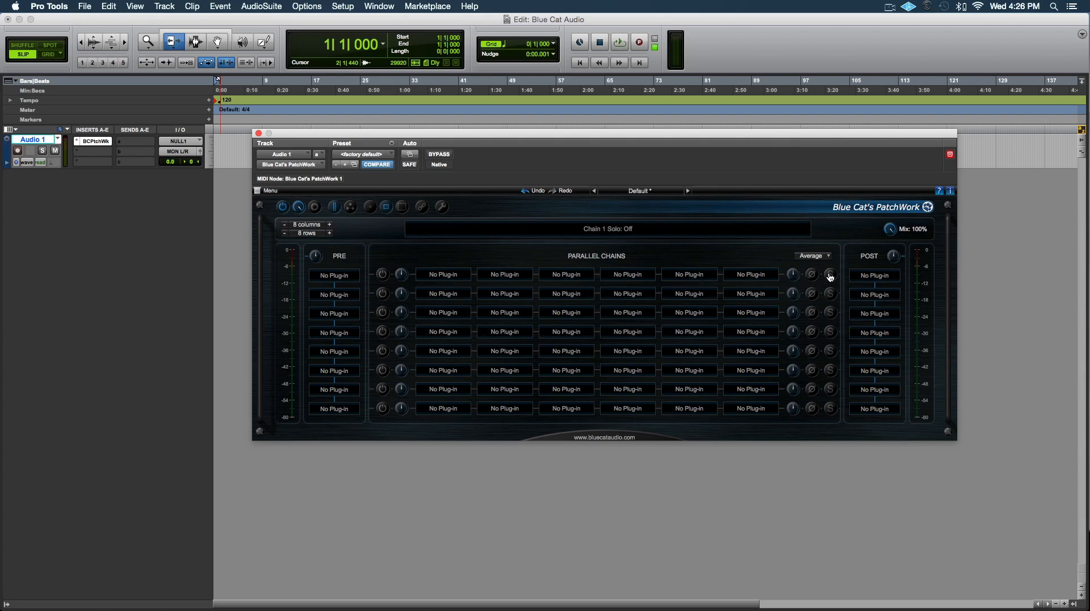
{"action": "left_click", "coordinate": [809, 255]}
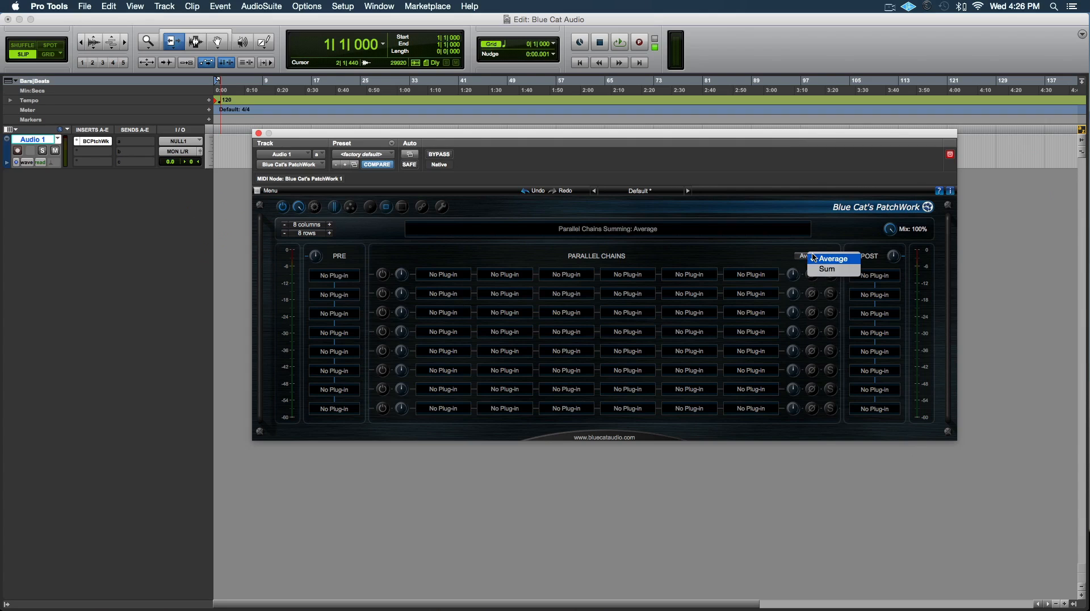
{"action": "left_click", "coordinate": [831, 259]}
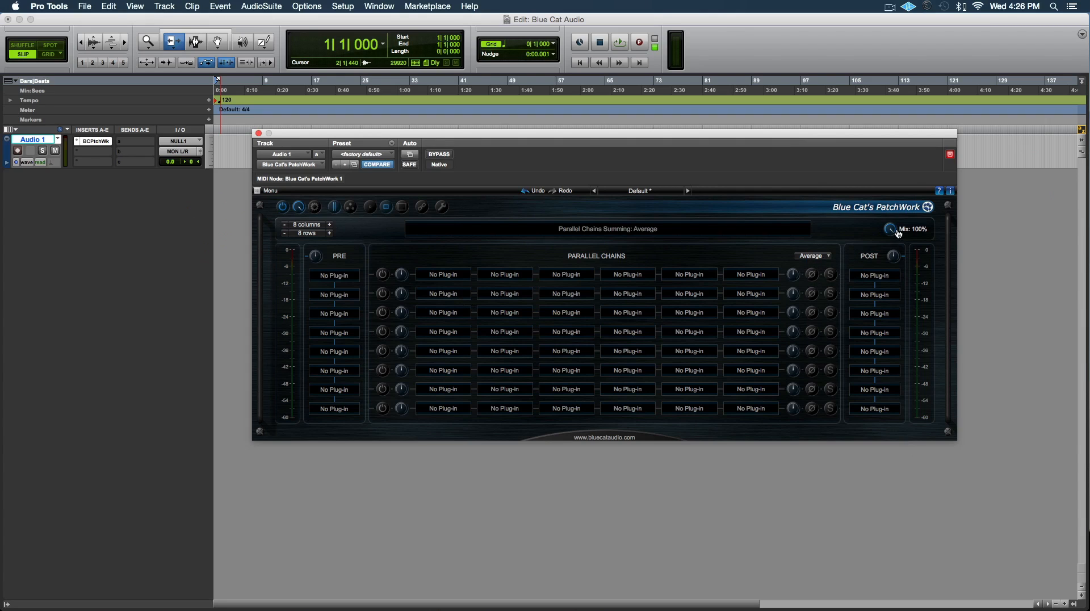
{"action": "left_click_drag", "start_coordinate": [890, 230], "coordinate": [891, 239]}
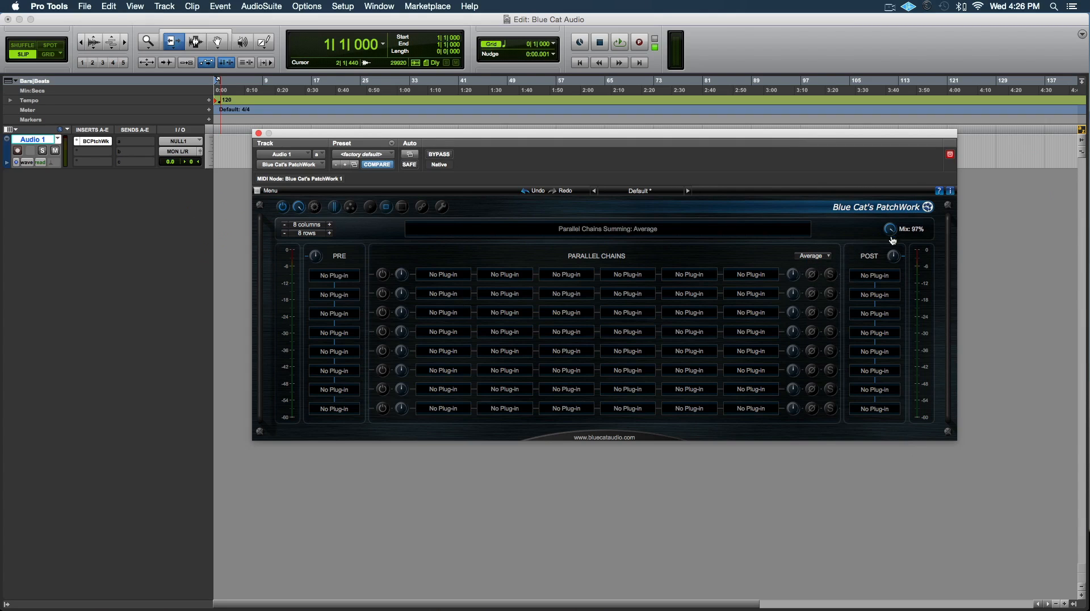
{"action": "left_click", "coordinate": [890, 228]}
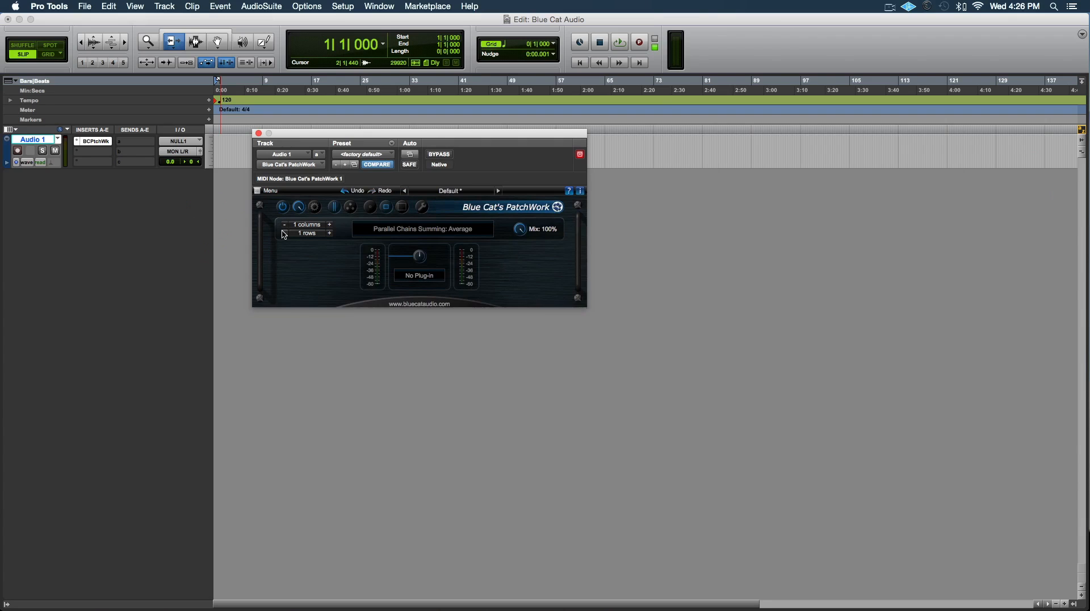
Load Slate Digital Virtual Channel.vst into the empty PatchWork slot via Load VST
{"action": "left_click", "coordinate": [418, 275]}
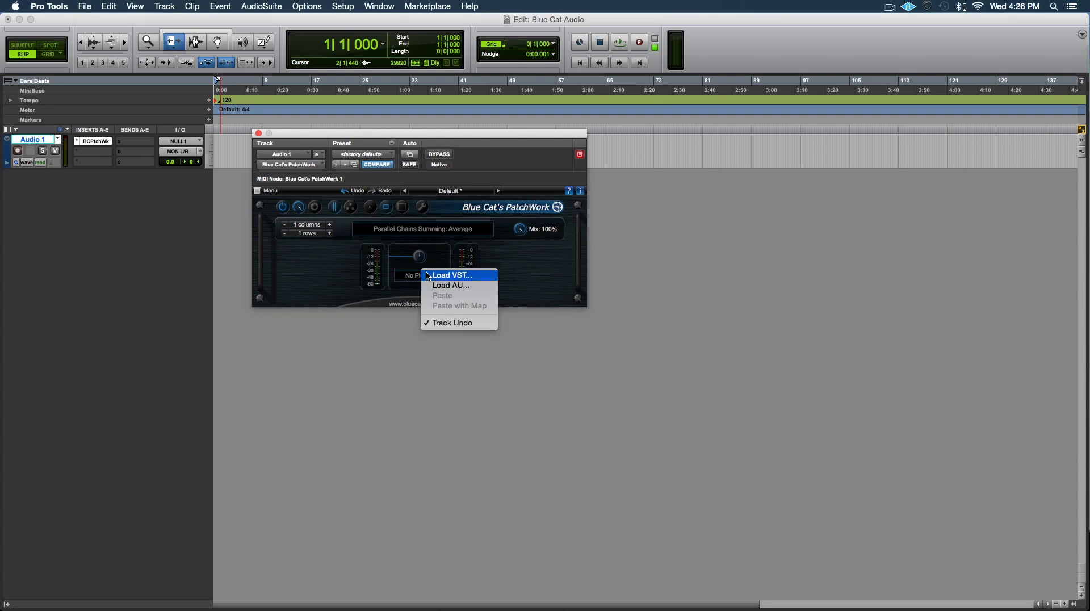
{"action": "mouse_move", "coordinate": [440, 276]}
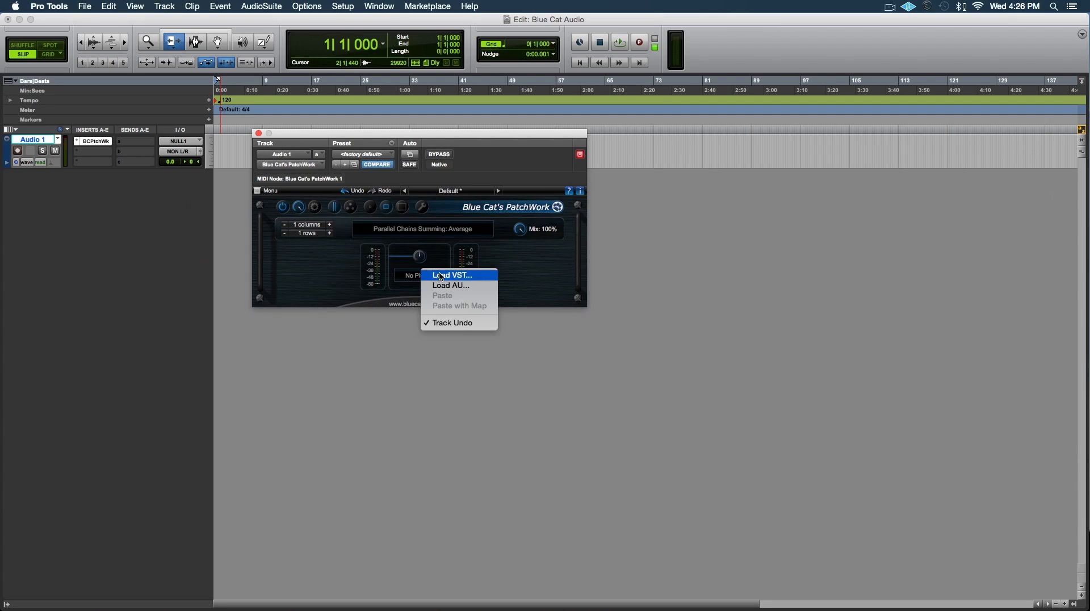
{"action": "left_click", "coordinate": [451, 275]}
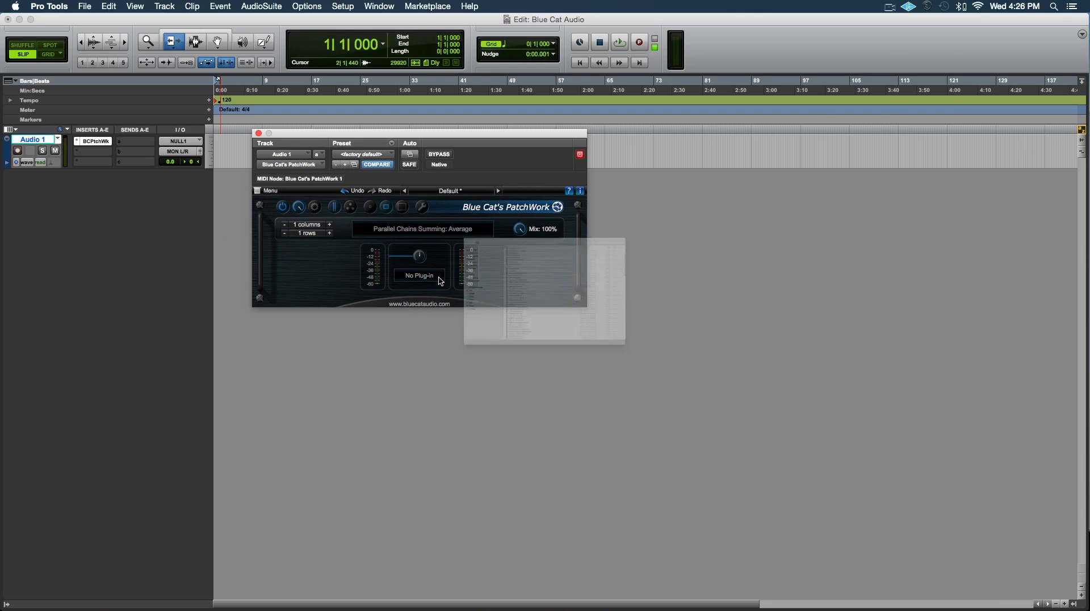
{"action": "left_click", "coordinate": [418, 275]}
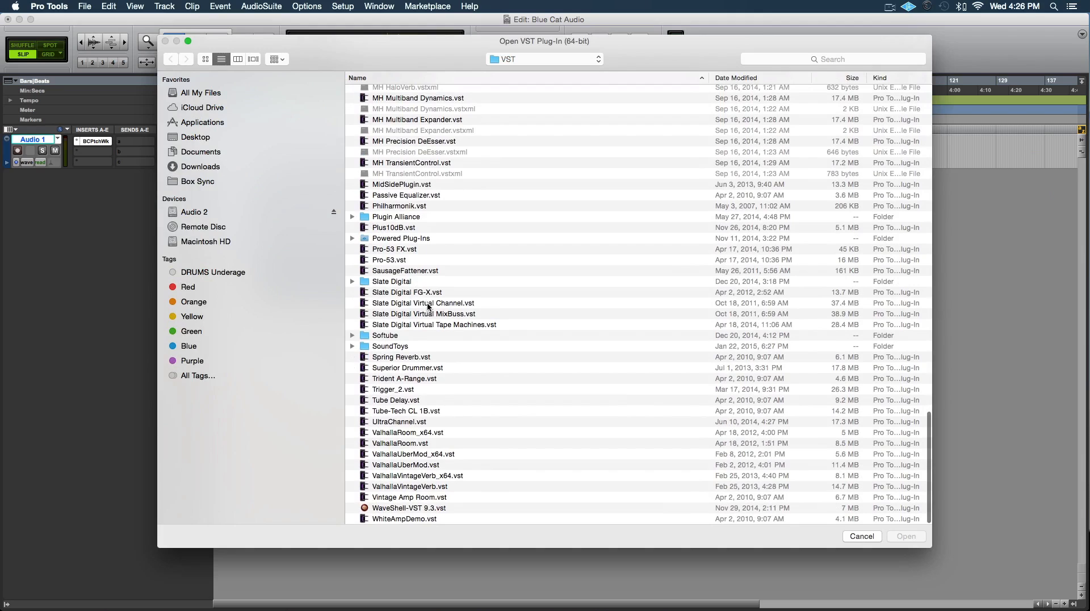
{"action": "left_click", "coordinate": [422, 302]}
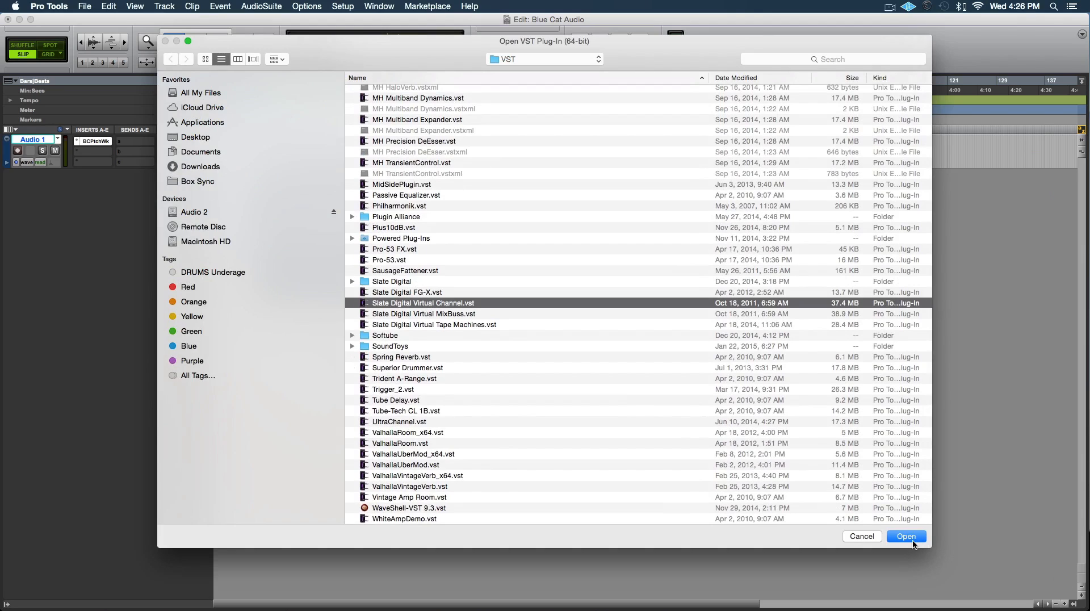
{"action": "left_click", "coordinate": [906, 536]}
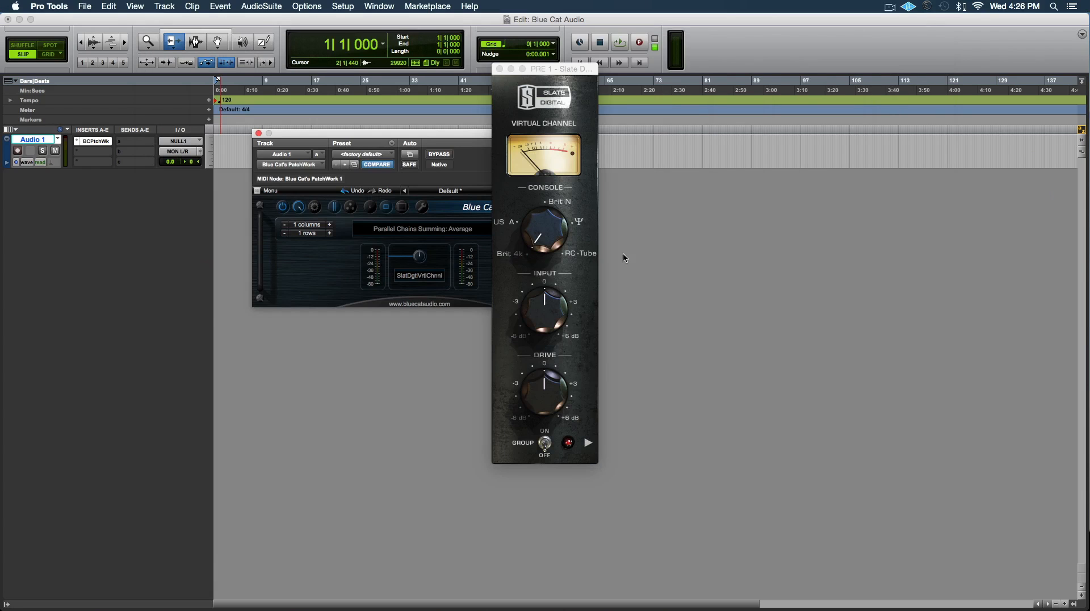
{"action": "mouse_move", "coordinate": [418, 167]}
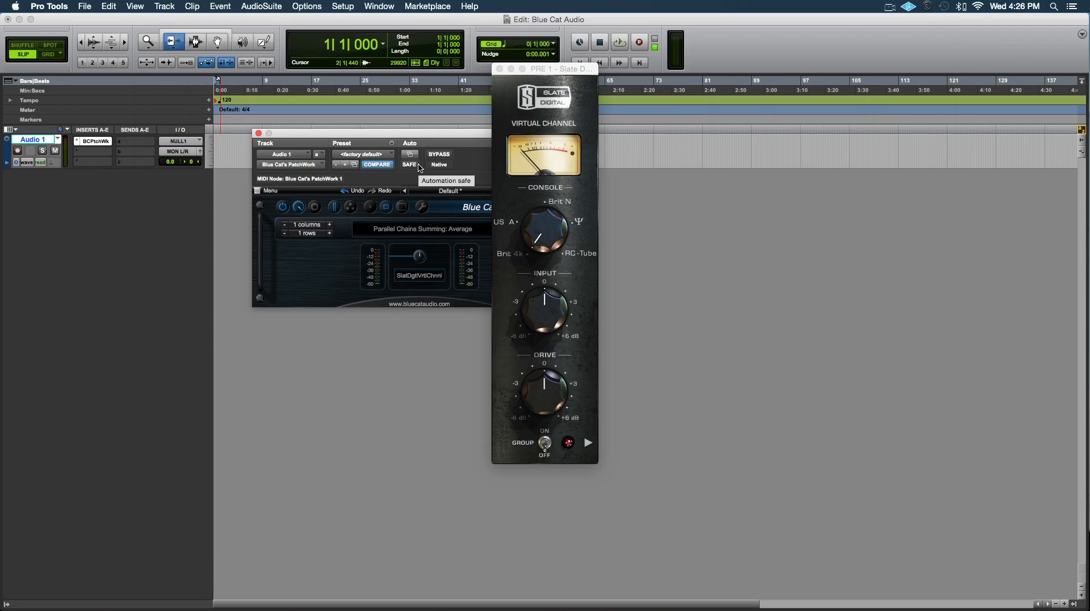
{"action": "mouse_move", "coordinate": [235, 386]}
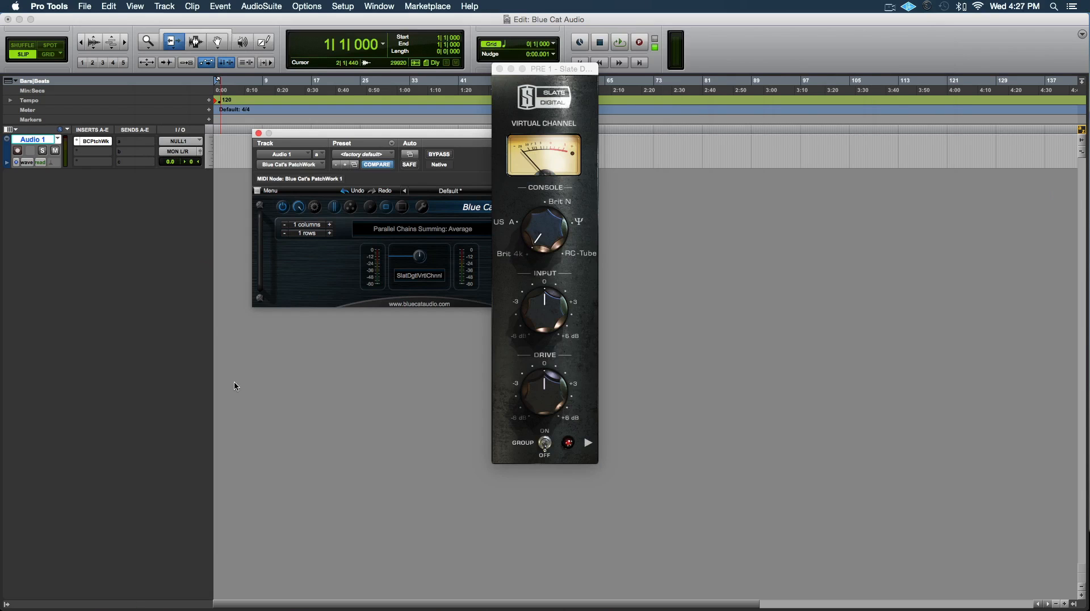
Close the Slate Virtual Channel editor window, leaving it hosted in PatchWork's slot
{"action": "left_click_drag", "start_coordinate": [543, 309], "coordinate": [544, 327]}
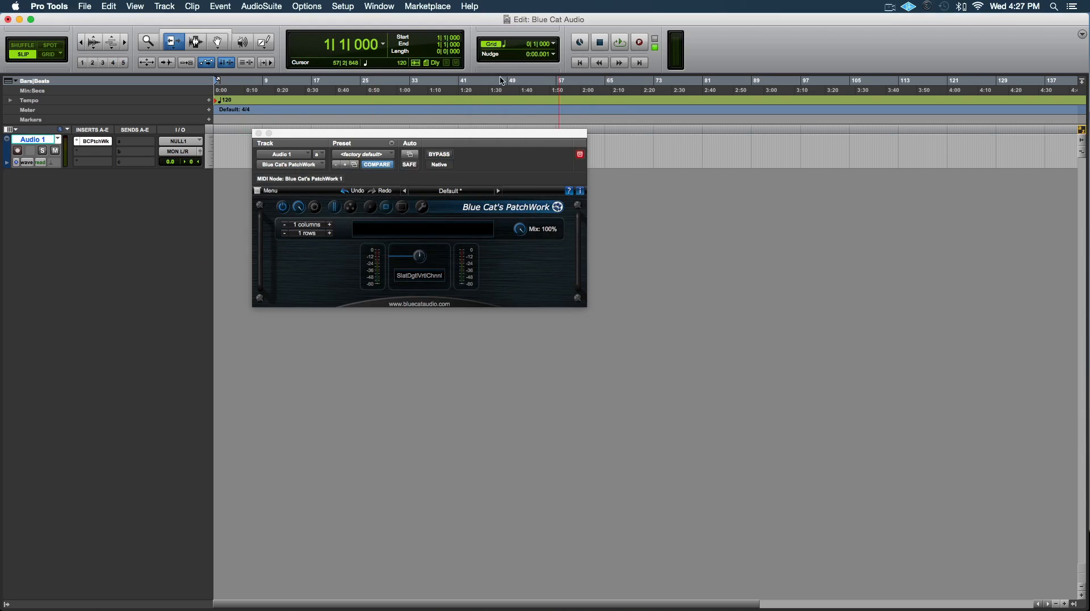
Show the Virtual Channel editor from the slot menu, then set the slot back to No Plug-in
{"action": "right_click", "coordinate": [419, 275]}
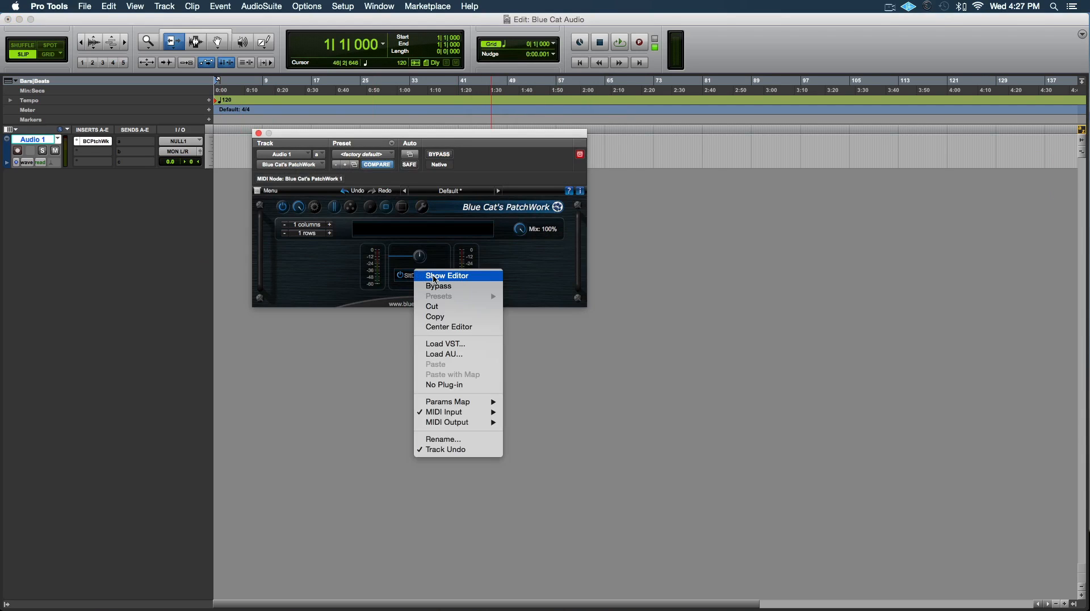
{"action": "left_click", "coordinate": [447, 275]}
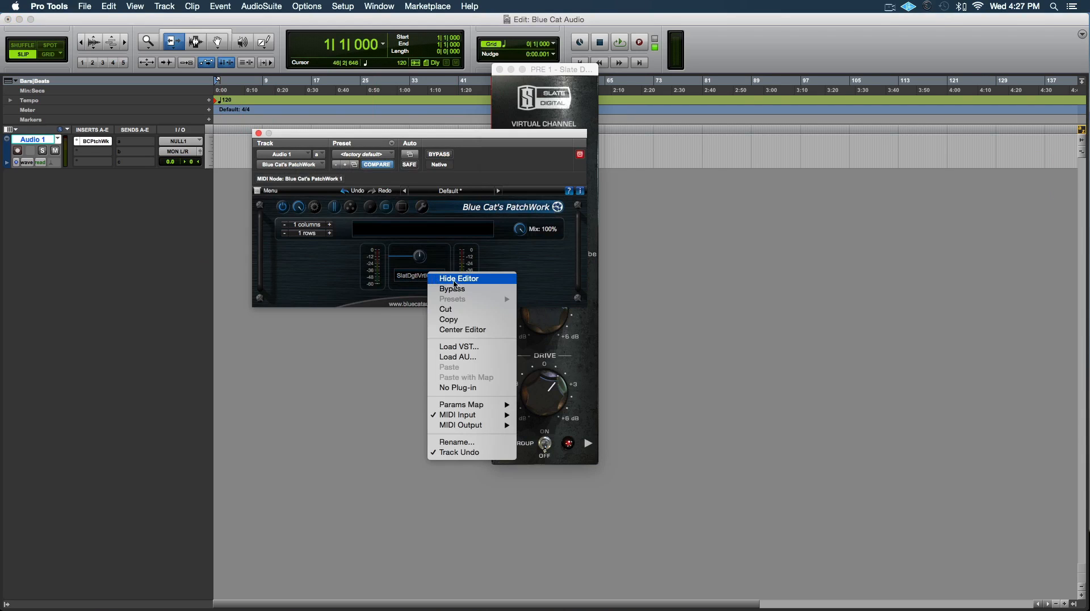
{"action": "mouse_move", "coordinate": [449, 319]}
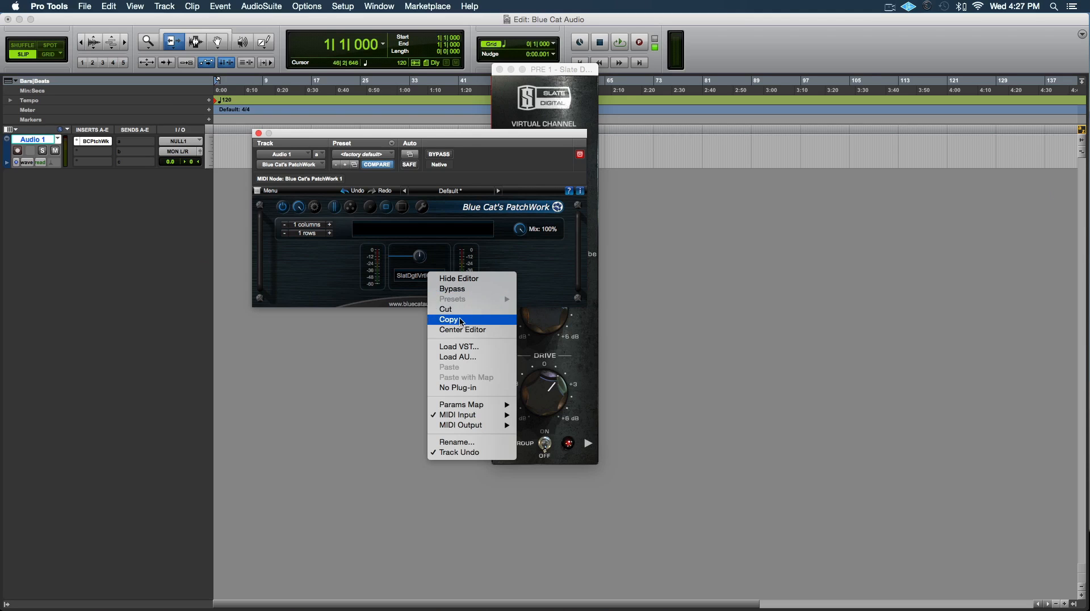
{"action": "mouse_move", "coordinate": [457, 442]}
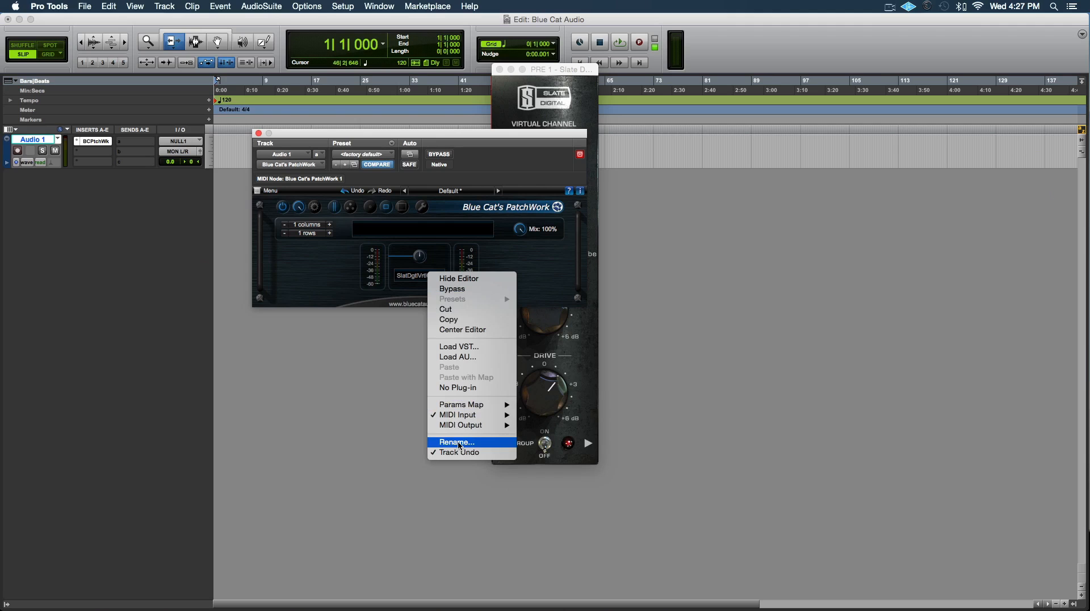
{"action": "mouse_move", "coordinate": [475, 405]}
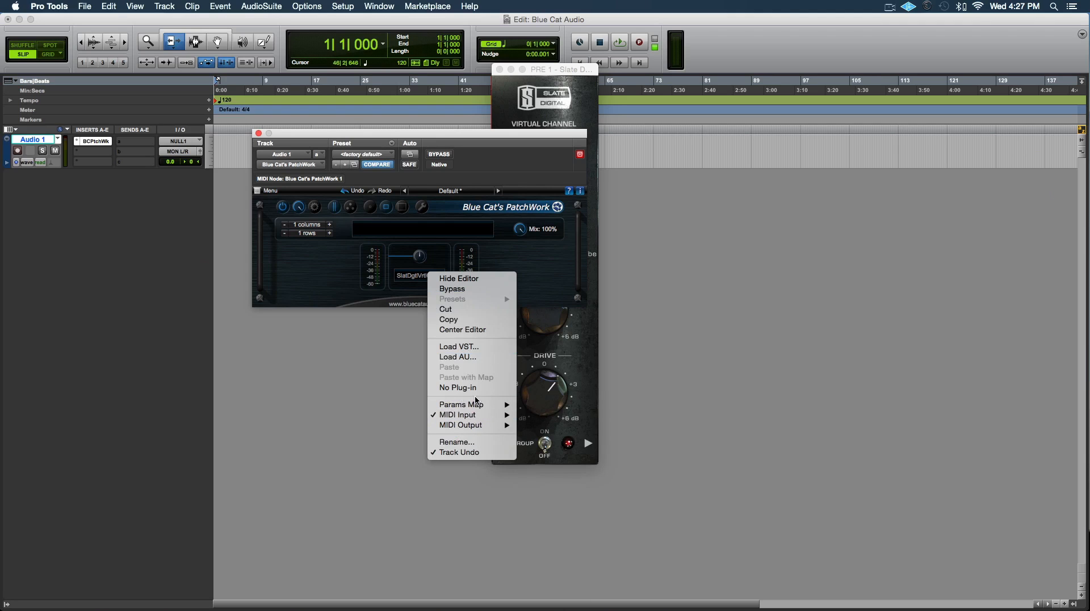
{"action": "left_click", "coordinate": [458, 387]}
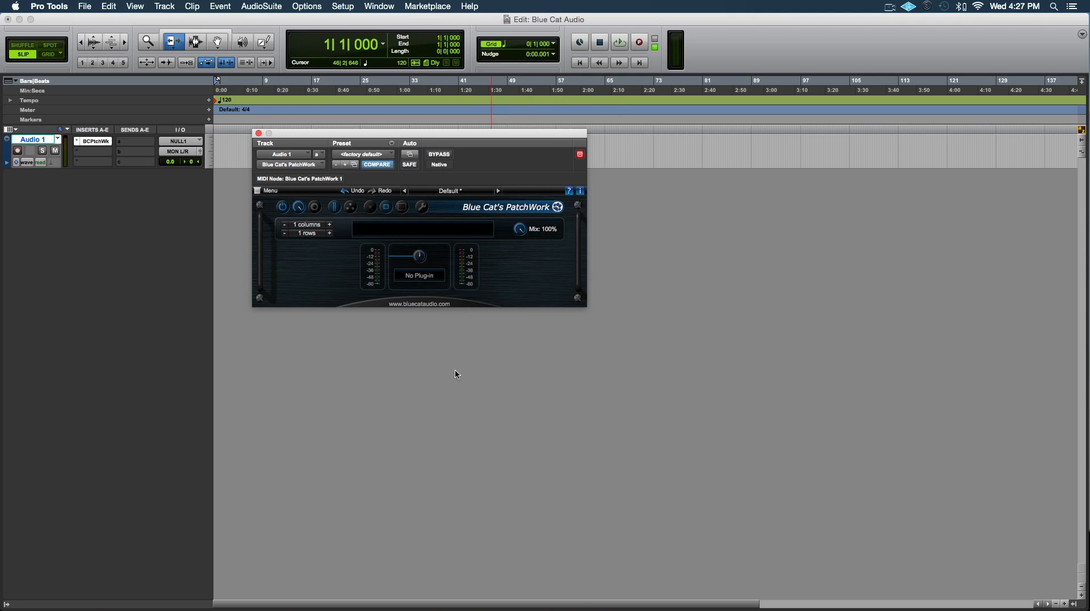
{"action": "mouse_move", "coordinate": [413, 296]}
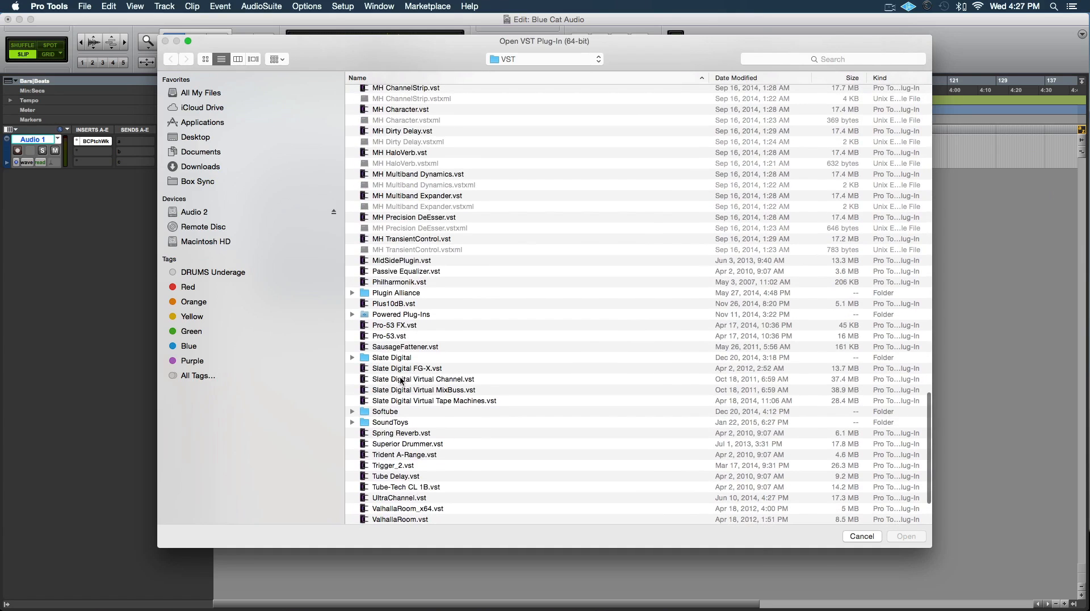
Reload Slate Digital Virtual Channel.vst into the empty slot from the Open VST Plug-In dialog
{"action": "left_click", "coordinate": [423, 381]}
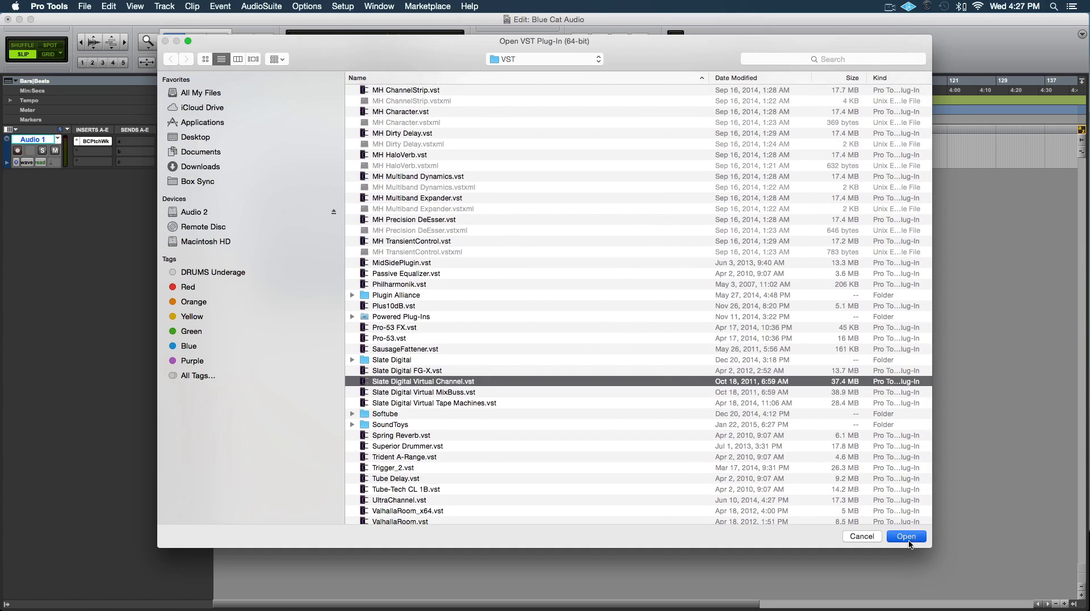
{"action": "left_click", "coordinate": [905, 535]}
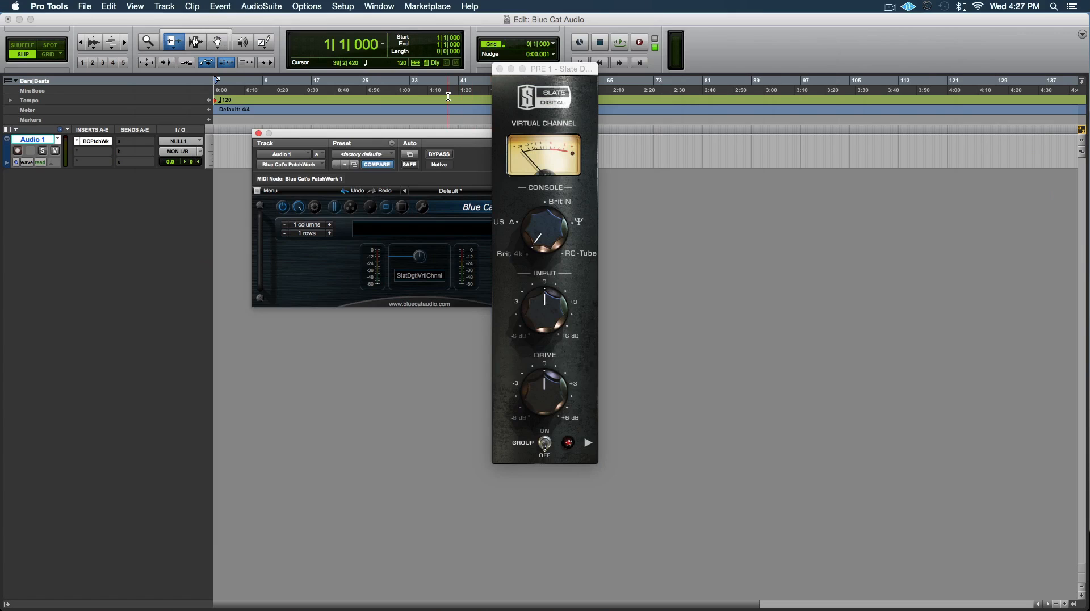